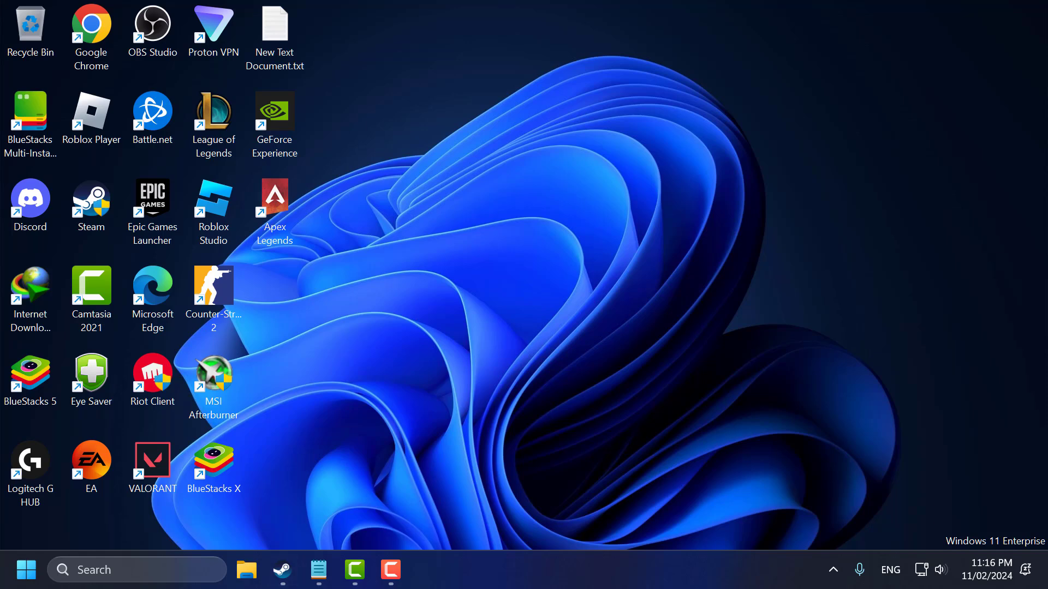
Launch the Run command for %userprofile%/Saved Games/Respawn/Apex/local/ to reach the config folder.
type("run")
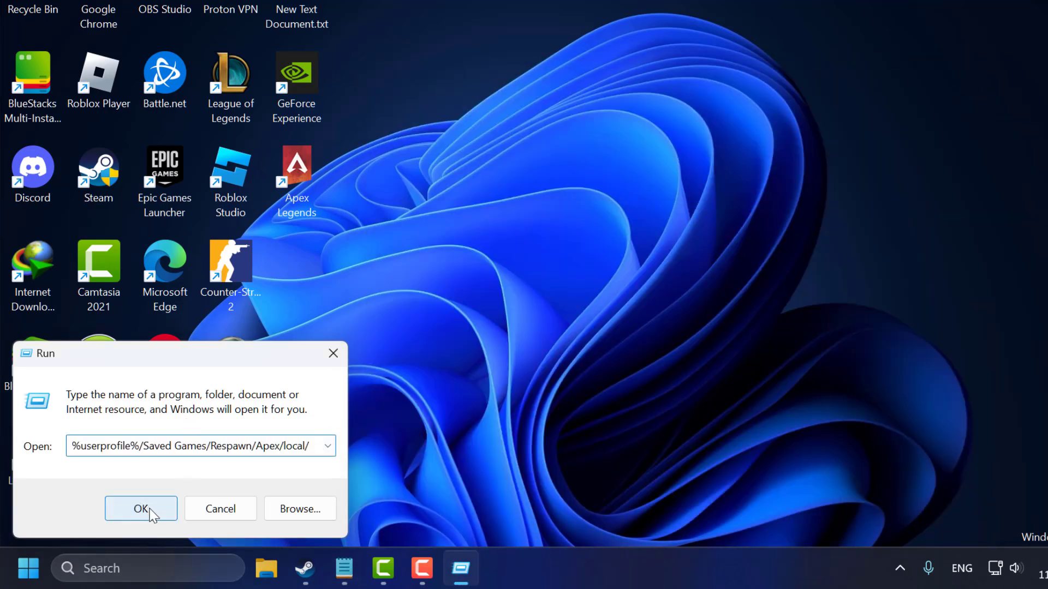
left_click(140, 508)
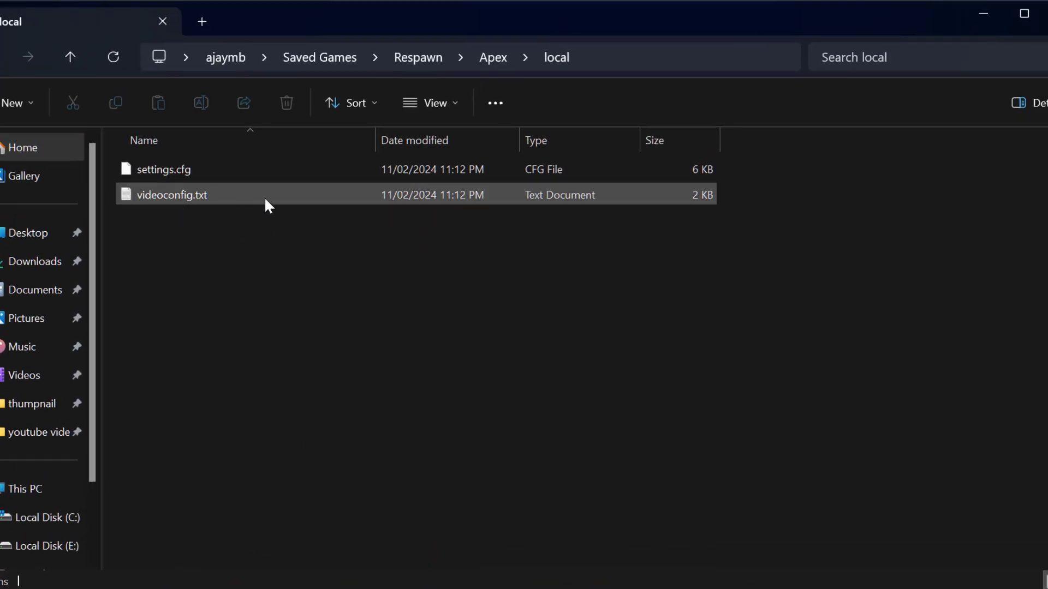
mouse_move(173, 194)
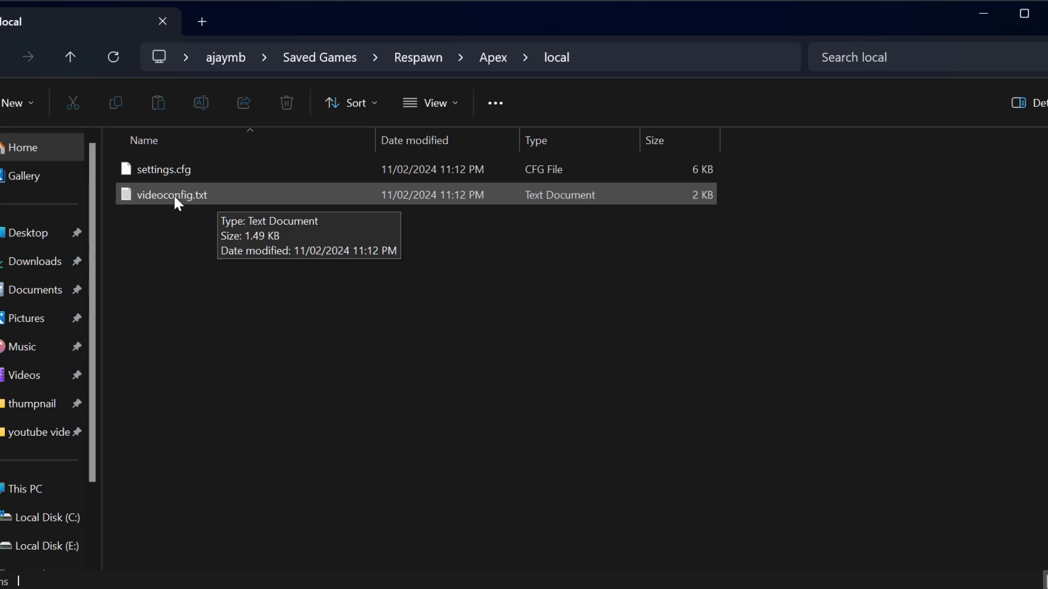
Edit videoconfig.txt so csm_enabled reads 0 instead of 1 and save the file.
double_click(172, 194)
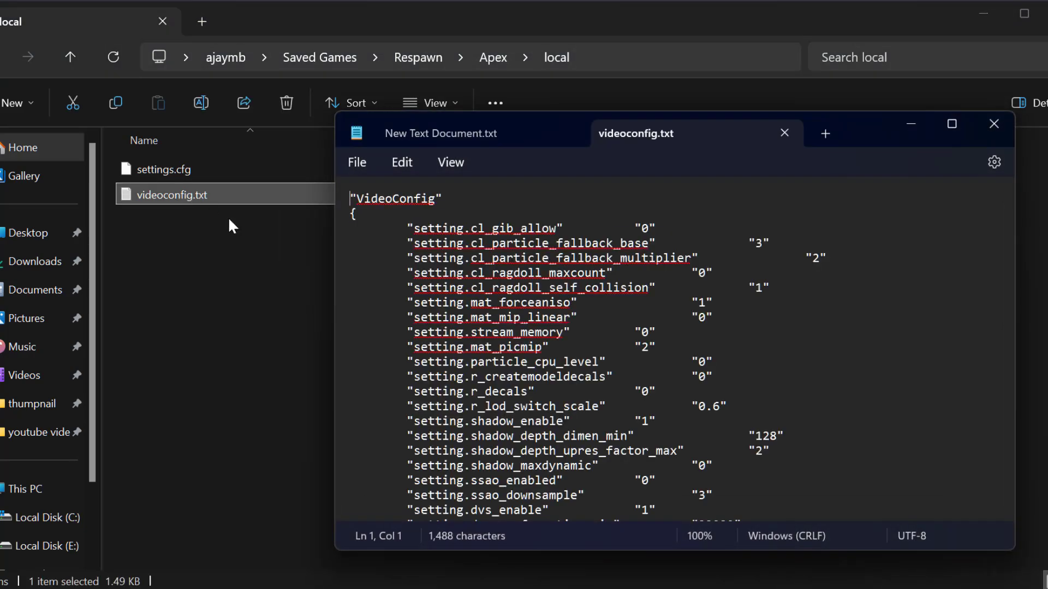
scroll("down", 3)
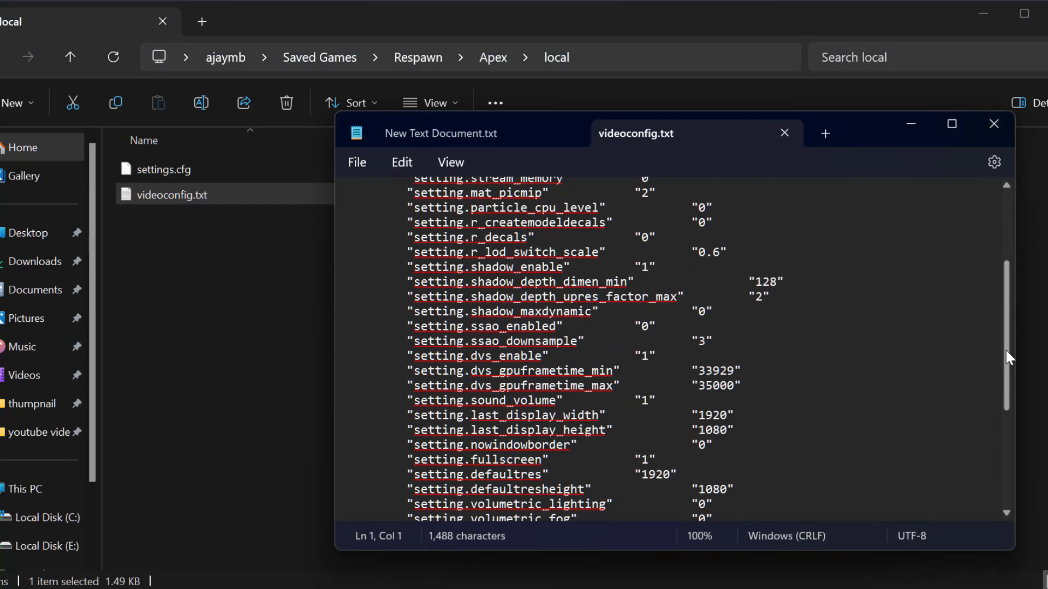
scroll("down", 3)
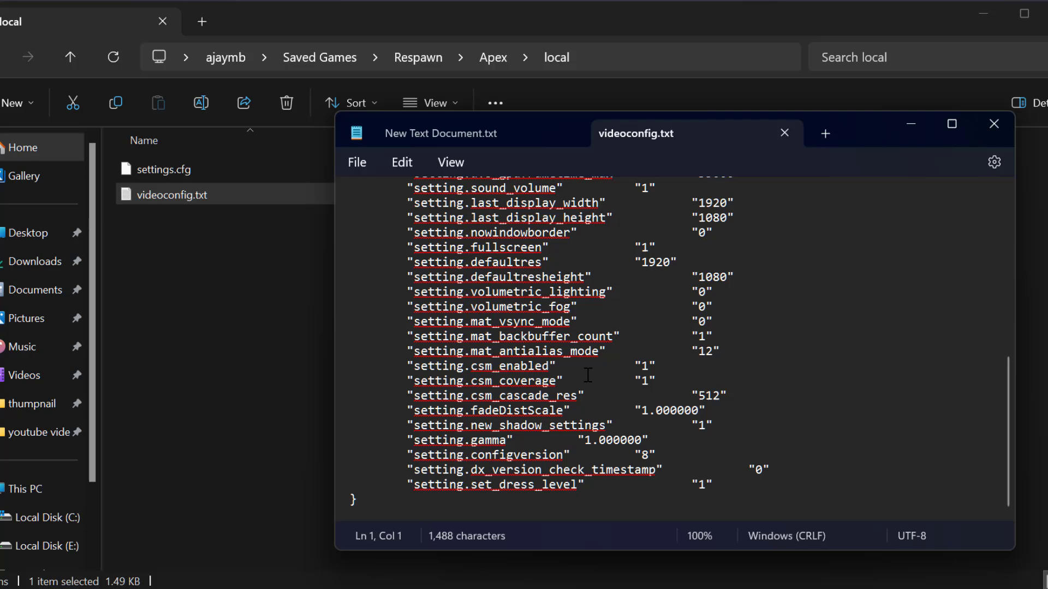
double_click(641, 366)
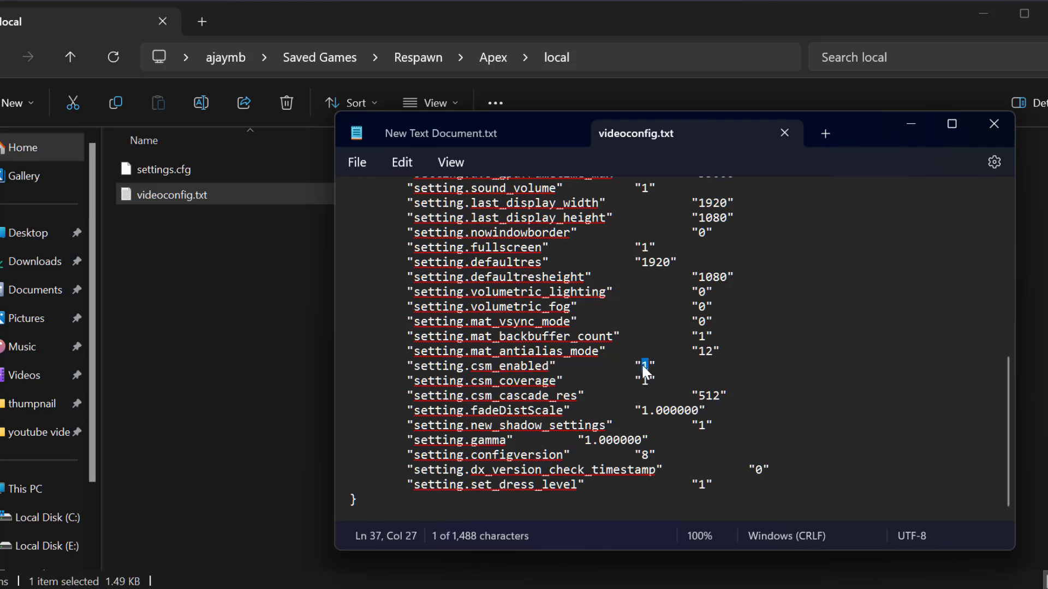
type("0")
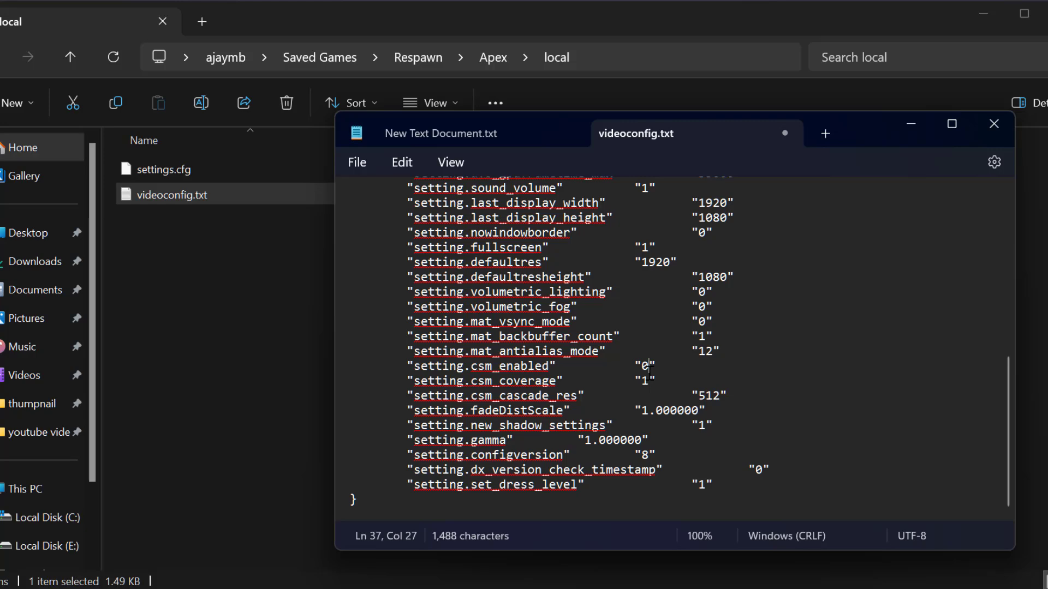
left_click(357, 161)
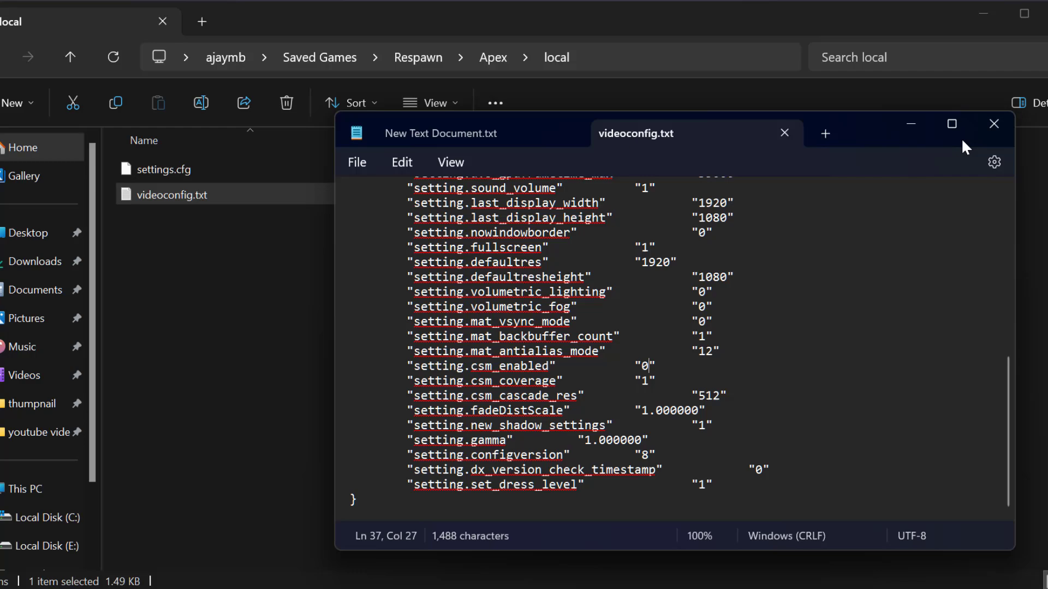
Close Notepad and the folder, launch Apex Legends from Steam and reach its settings menu.
left_click(994, 125)
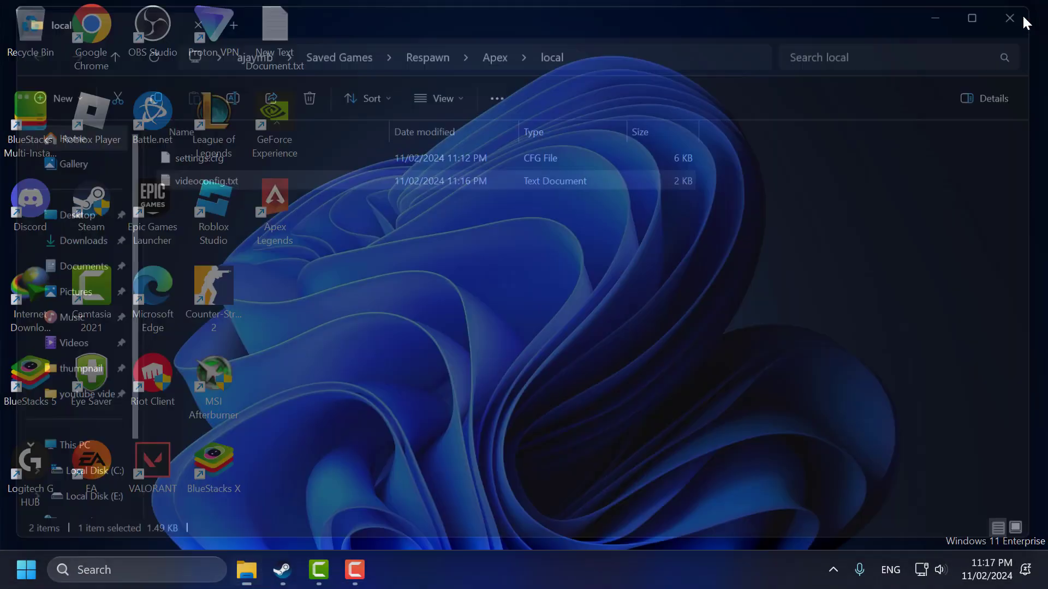
left_click(1009, 18)
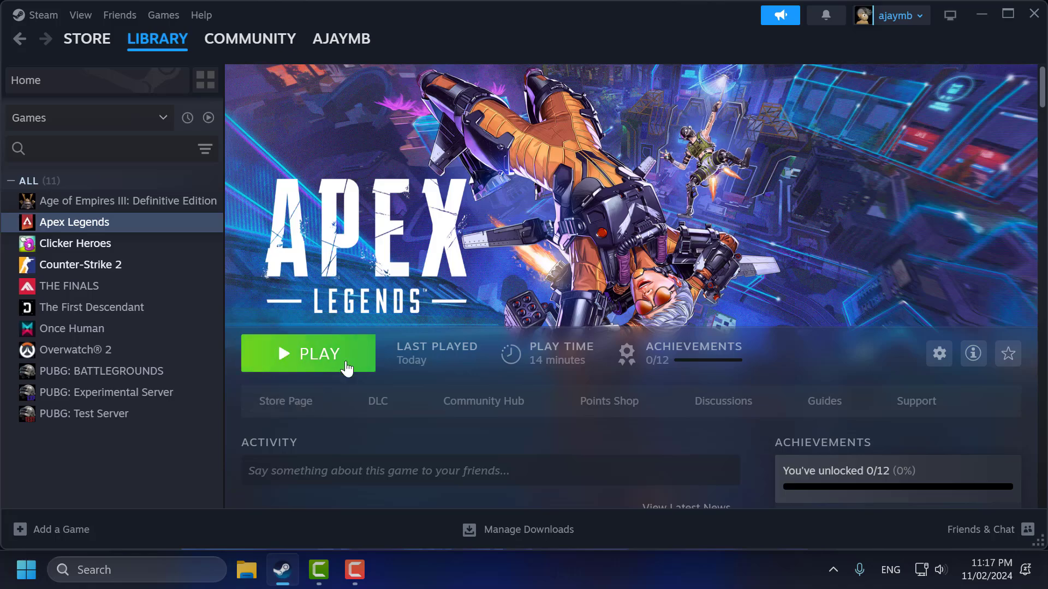
left_click(307, 354)
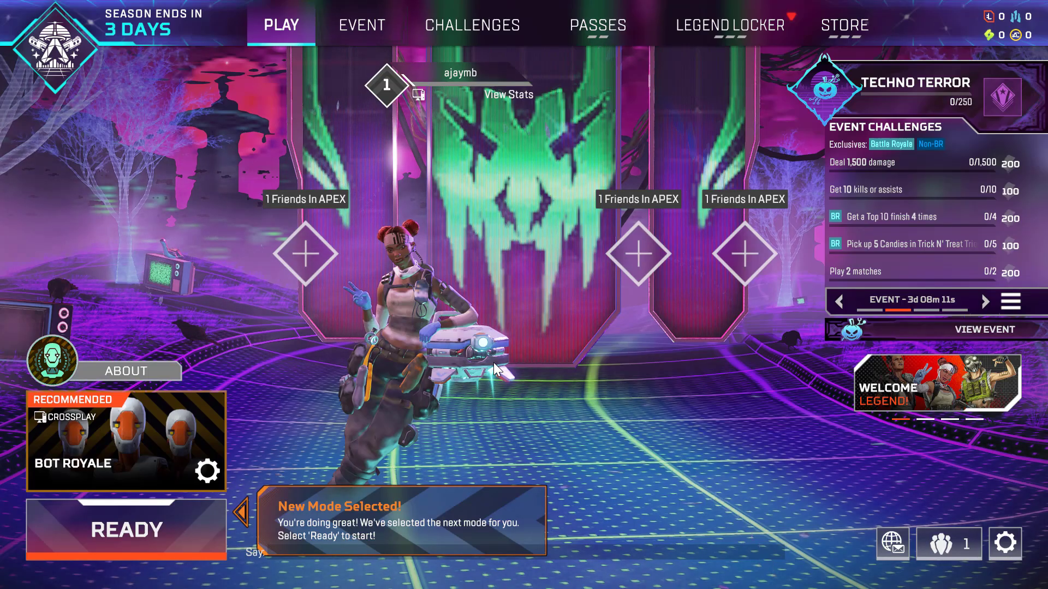
key("Escape")
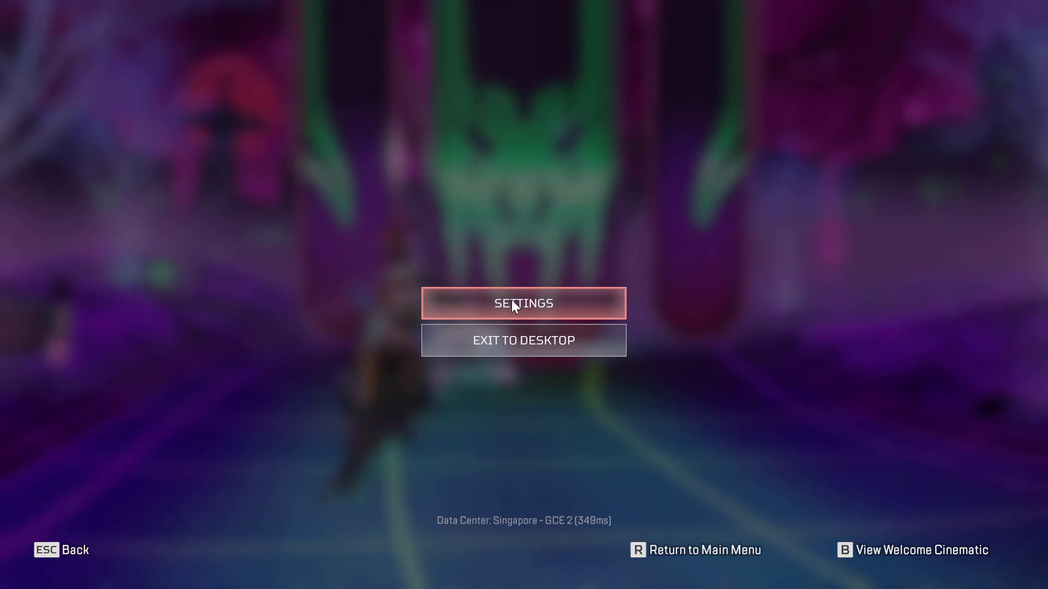
left_click(524, 303)
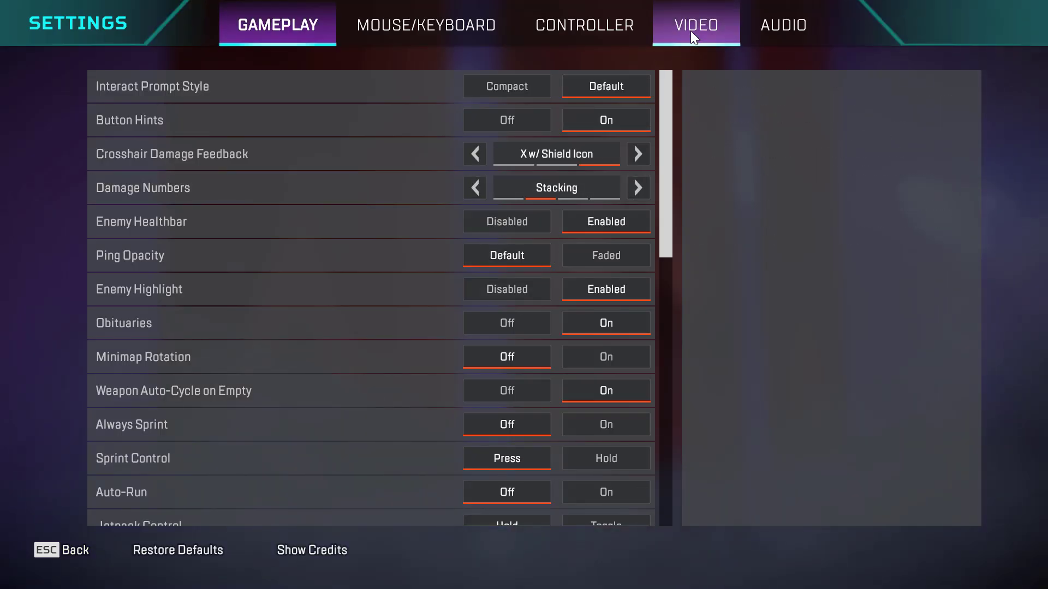
In the Video settings, switch Spot Shadow Detail from Low to Disabled.
left_click(695, 24)
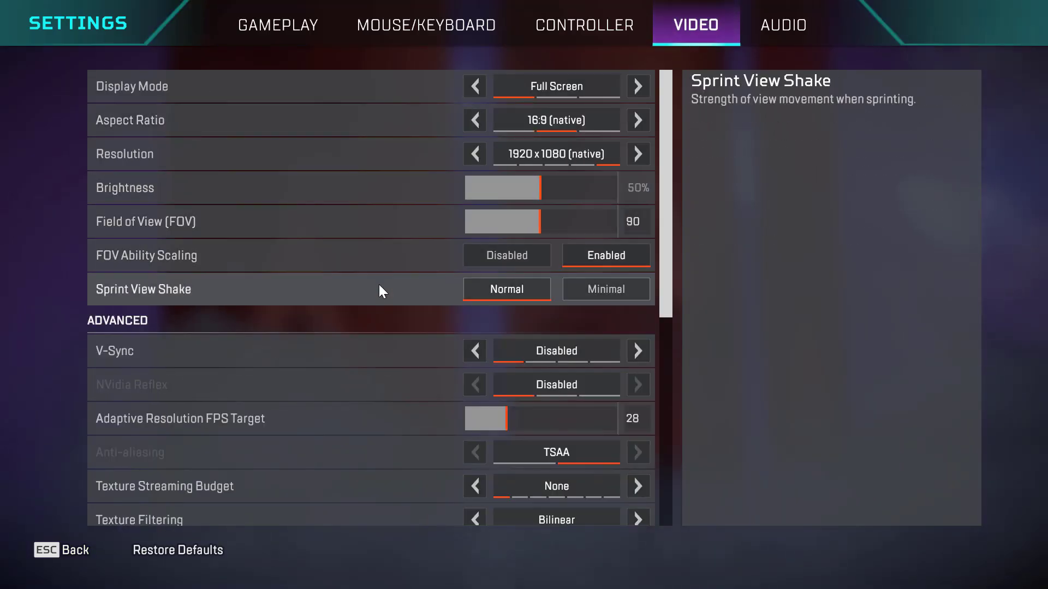
scroll("down", 3)
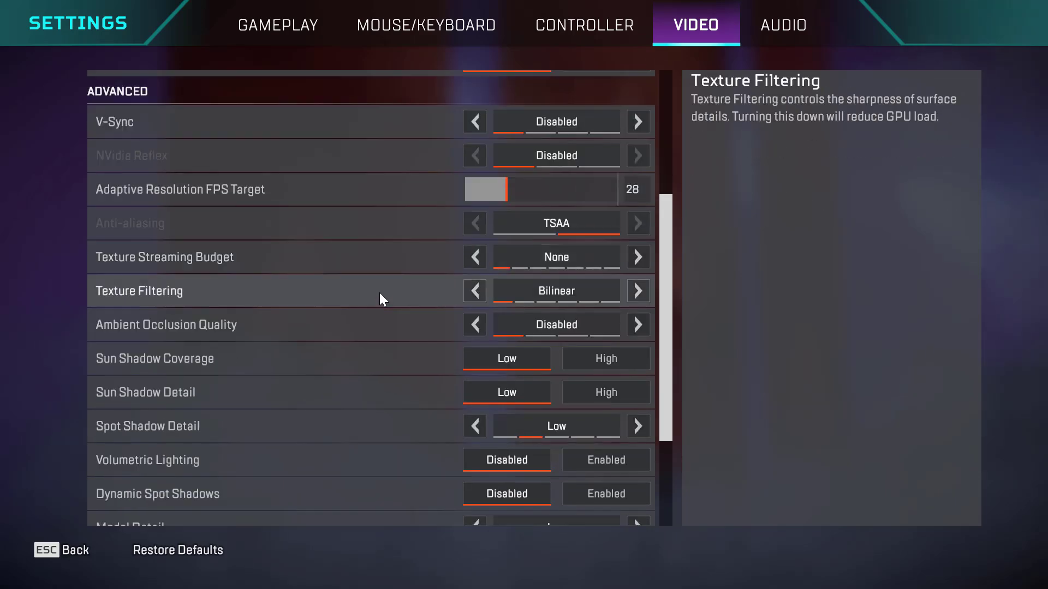
scroll("down", 3)
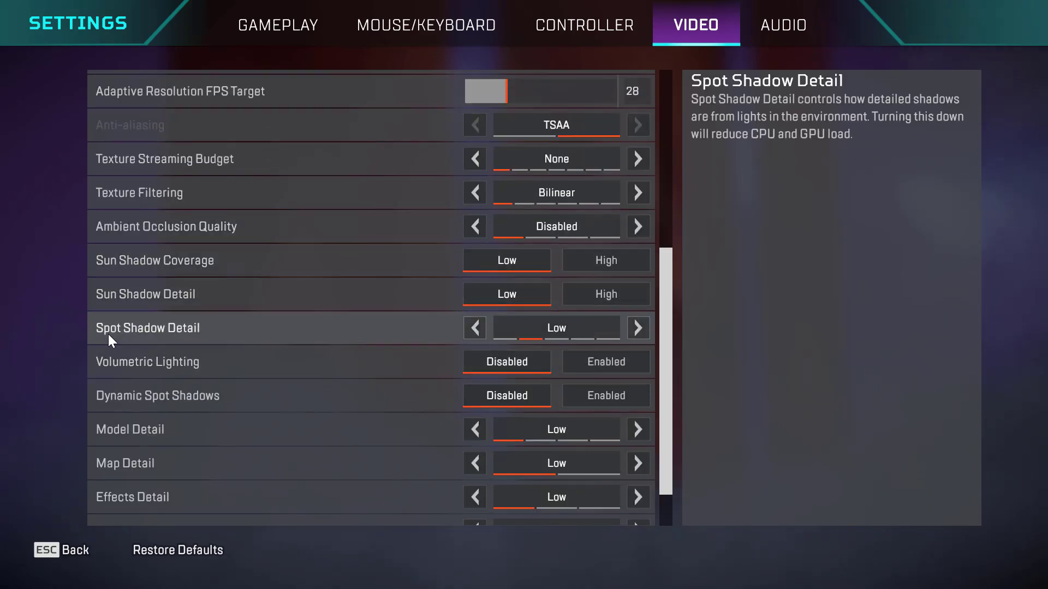
mouse_move(214, 344)
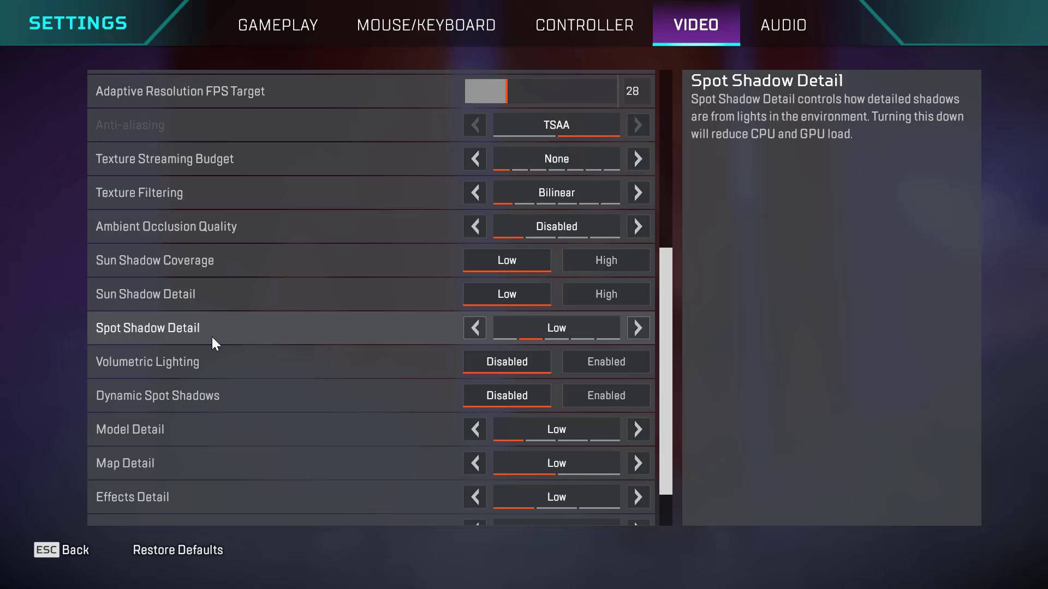
left_click(474, 328)
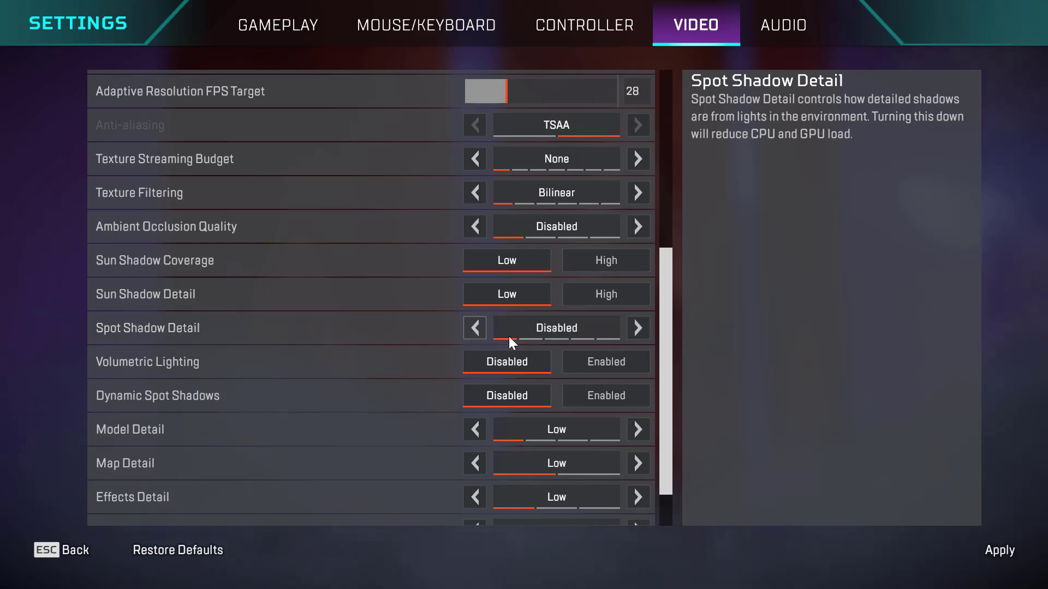
mouse_move(916, 467)
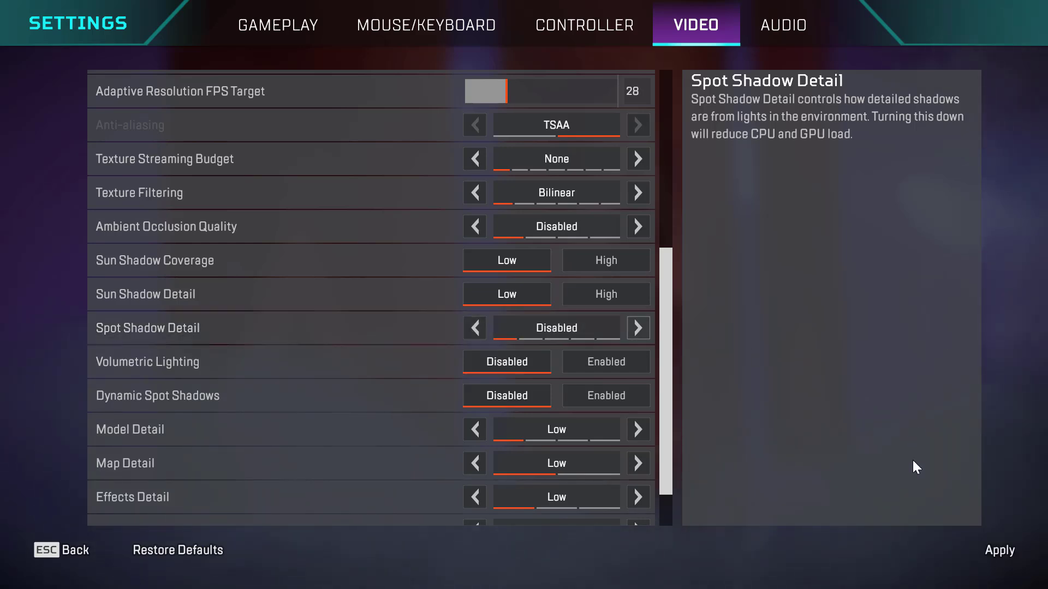